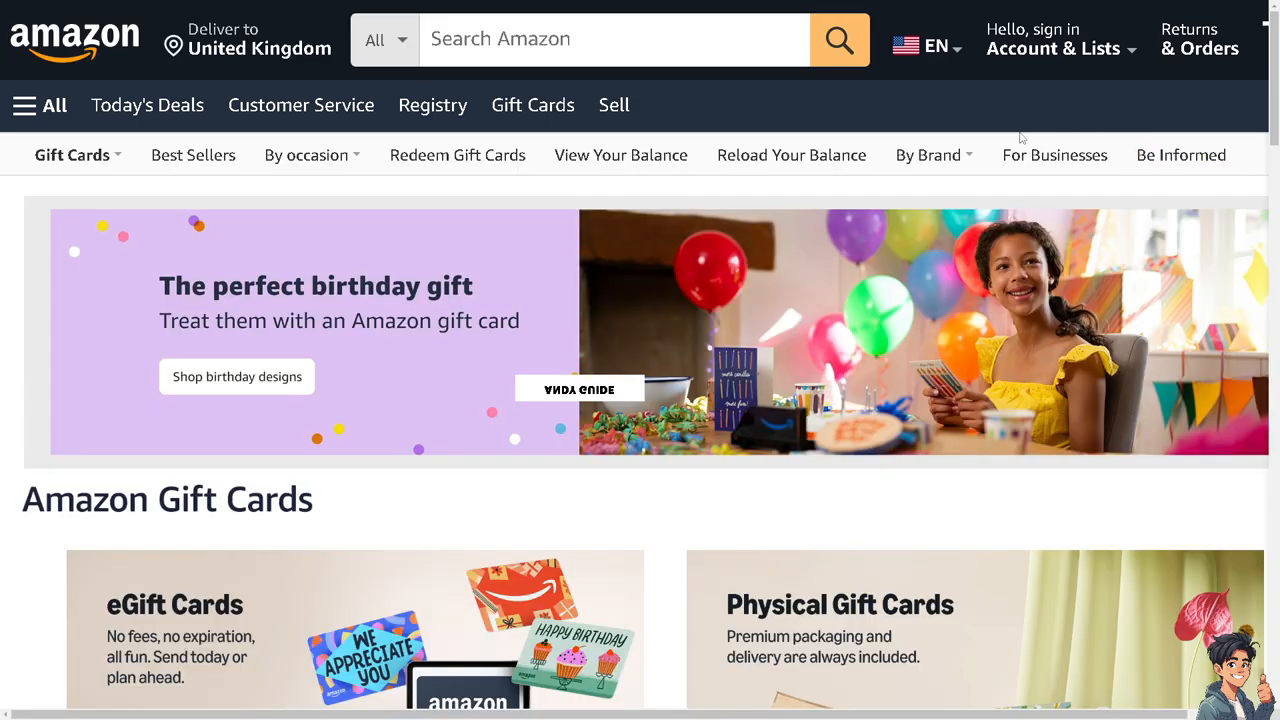
- Sign in from Account & Lists via account creation and reach the Prime Video welcome page
{"action": "left_click", "coordinate": [1053, 48]}
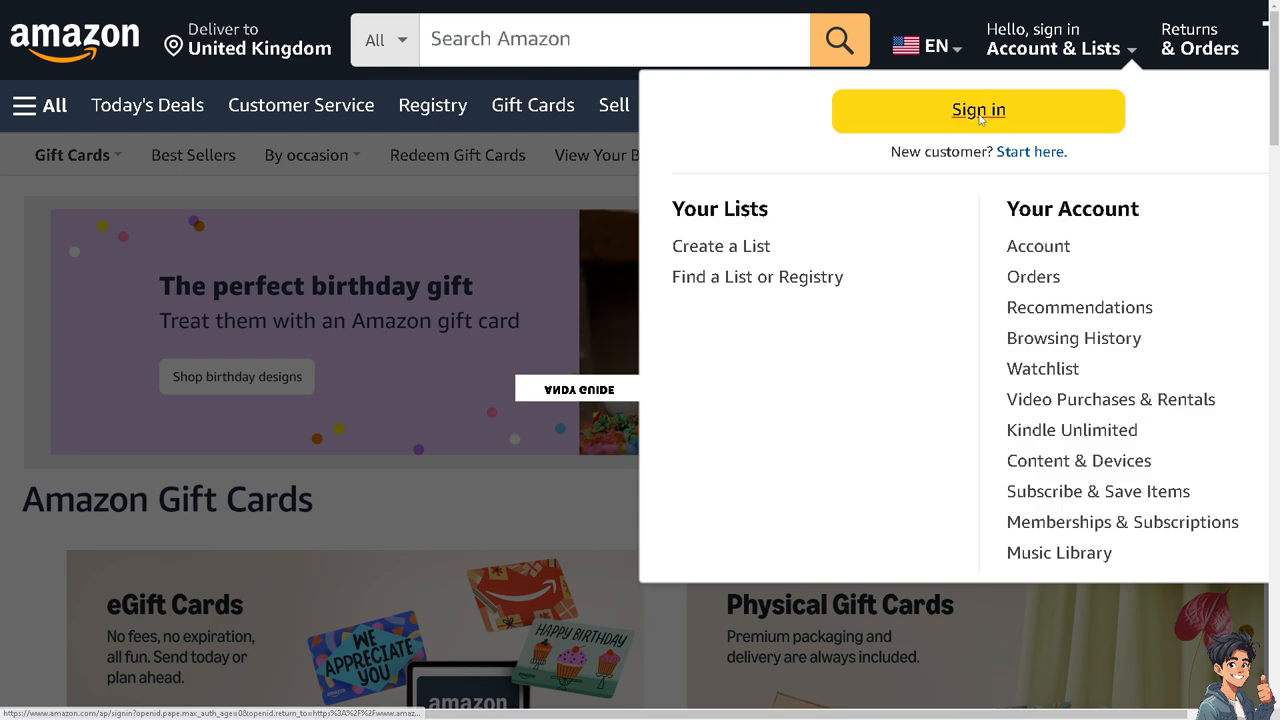
{"action": "left_click", "coordinate": [980, 110]}
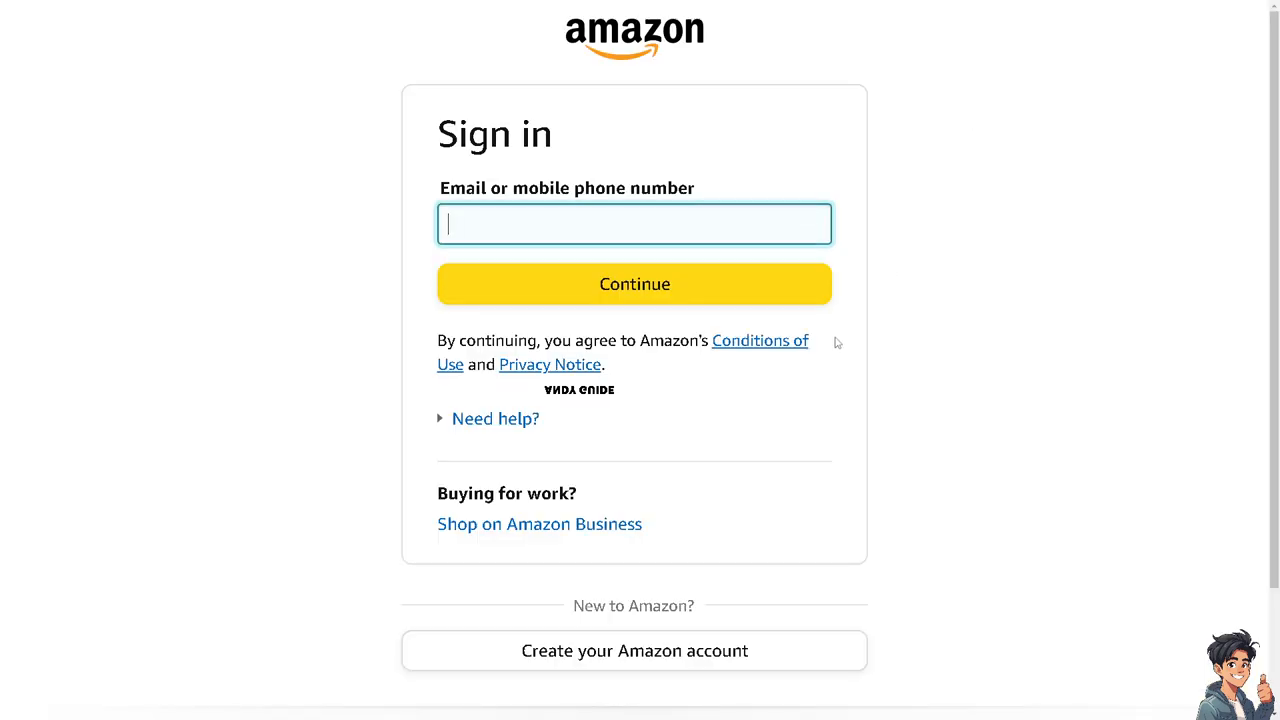
{"action": "mouse_move", "coordinate": [572, 408]}
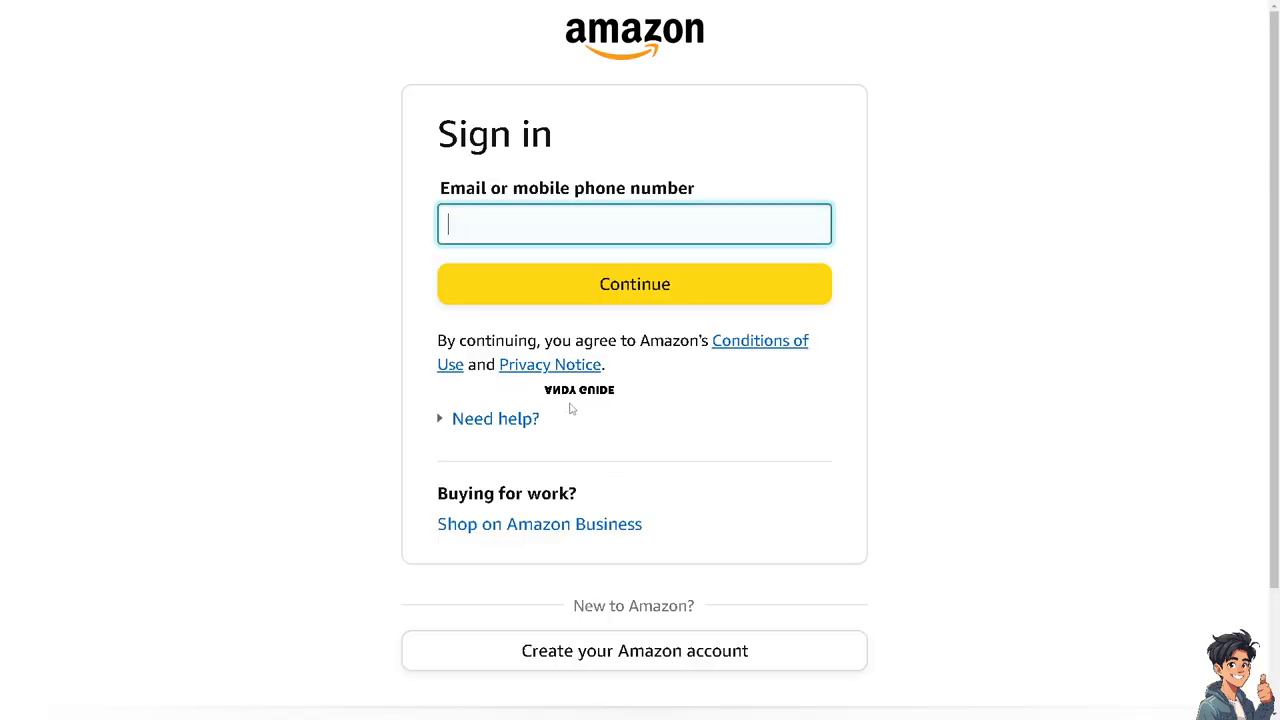
{"action": "mouse_move", "coordinate": [631, 651]}
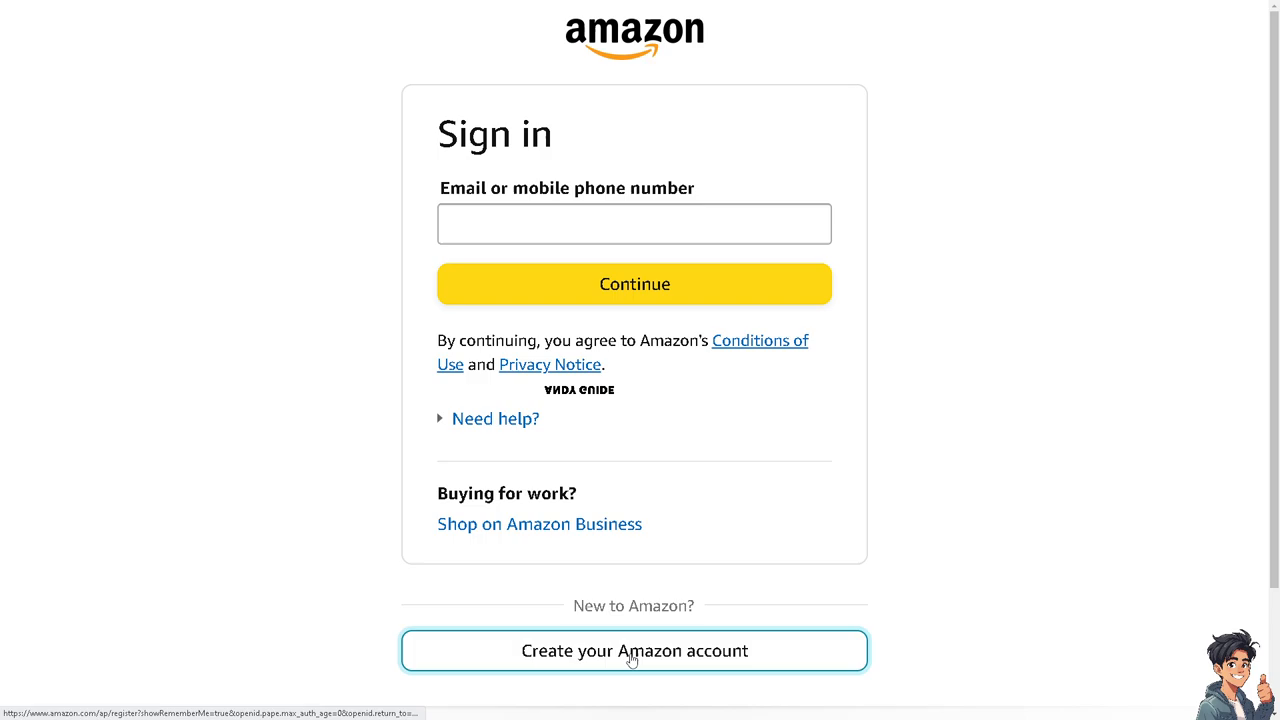
{"action": "left_click", "coordinate": [634, 651]}
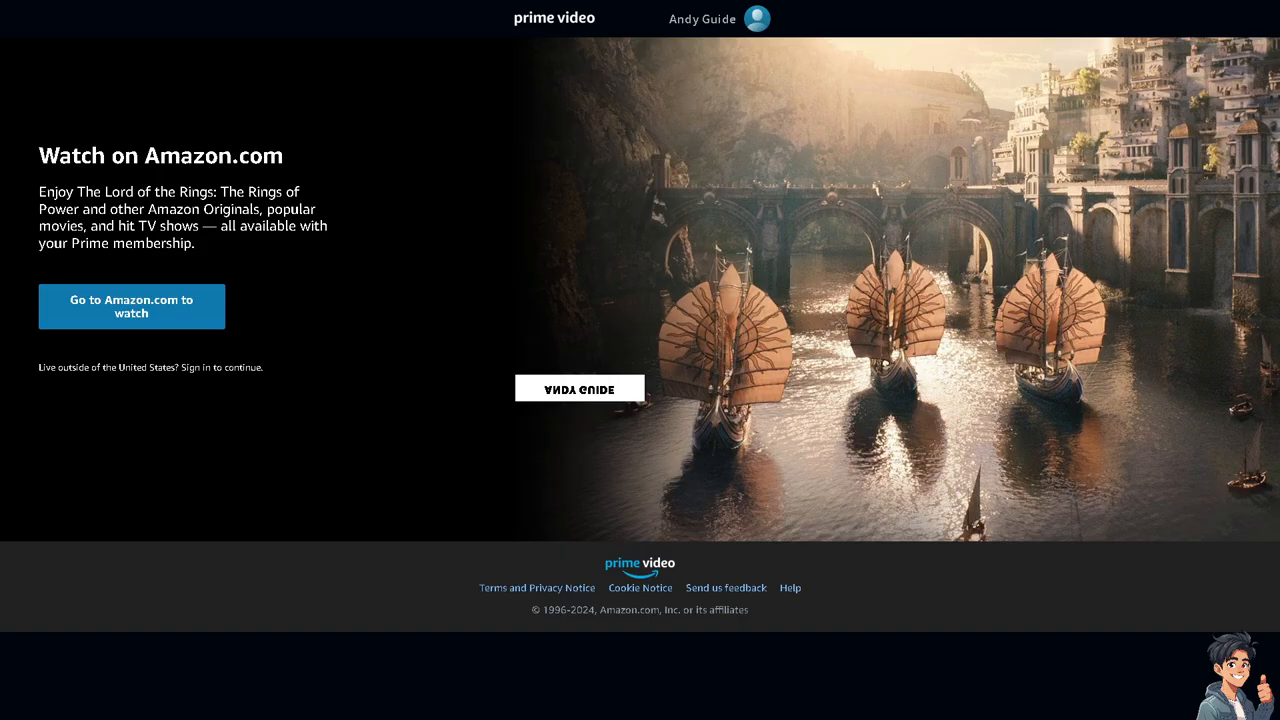
- Open Account & Settings from the profile menu and review the membership section
{"action": "left_click", "coordinate": [758, 19]}
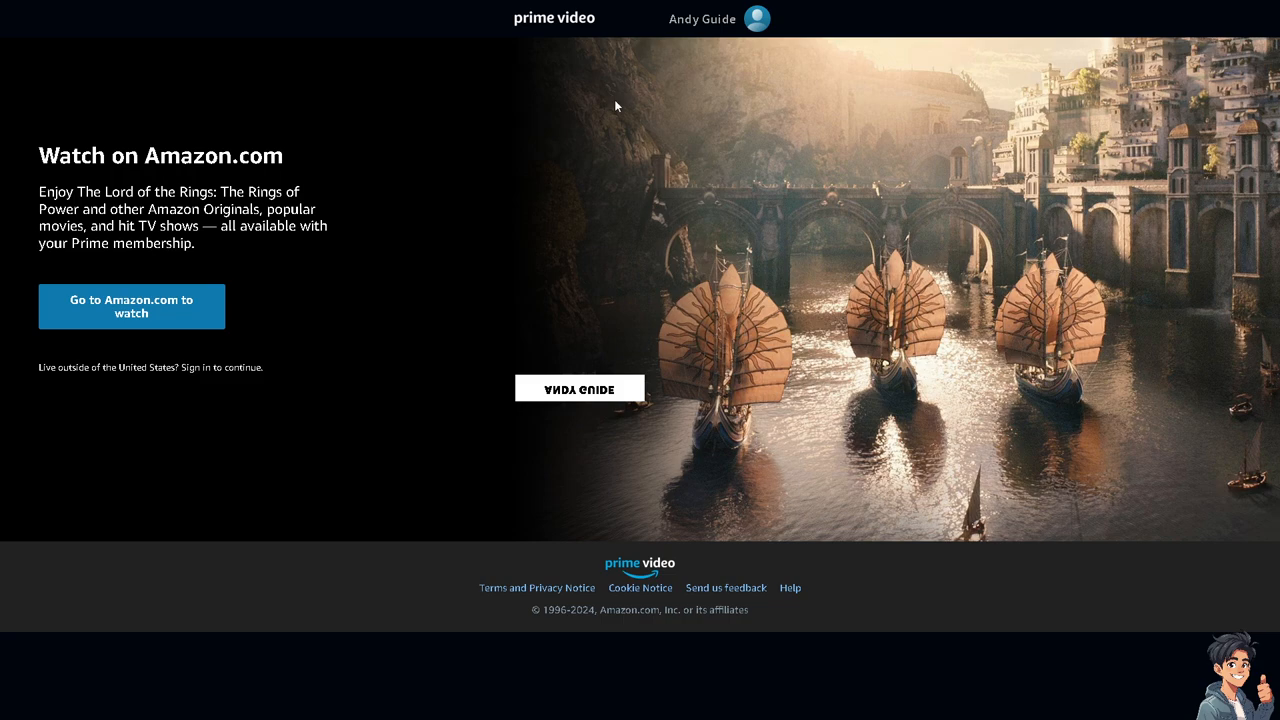
{"action": "left_click", "coordinate": [718, 19]}
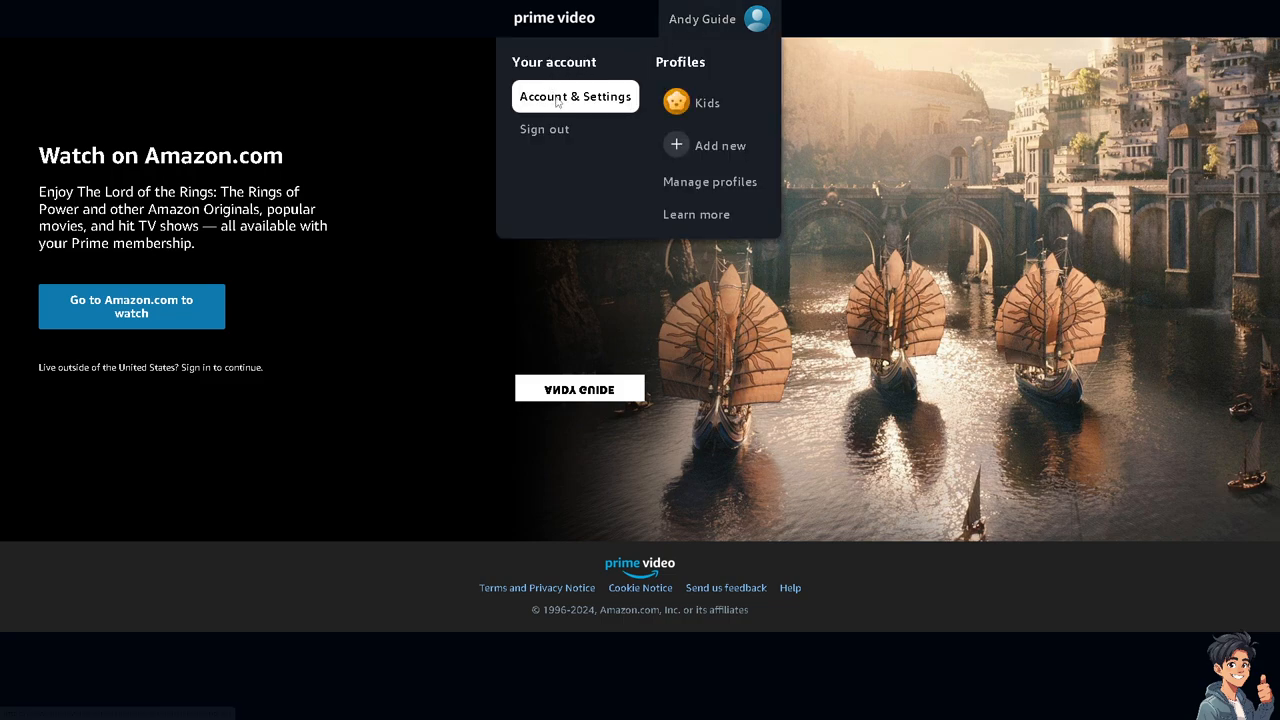
{"action": "left_click", "coordinate": [575, 96]}
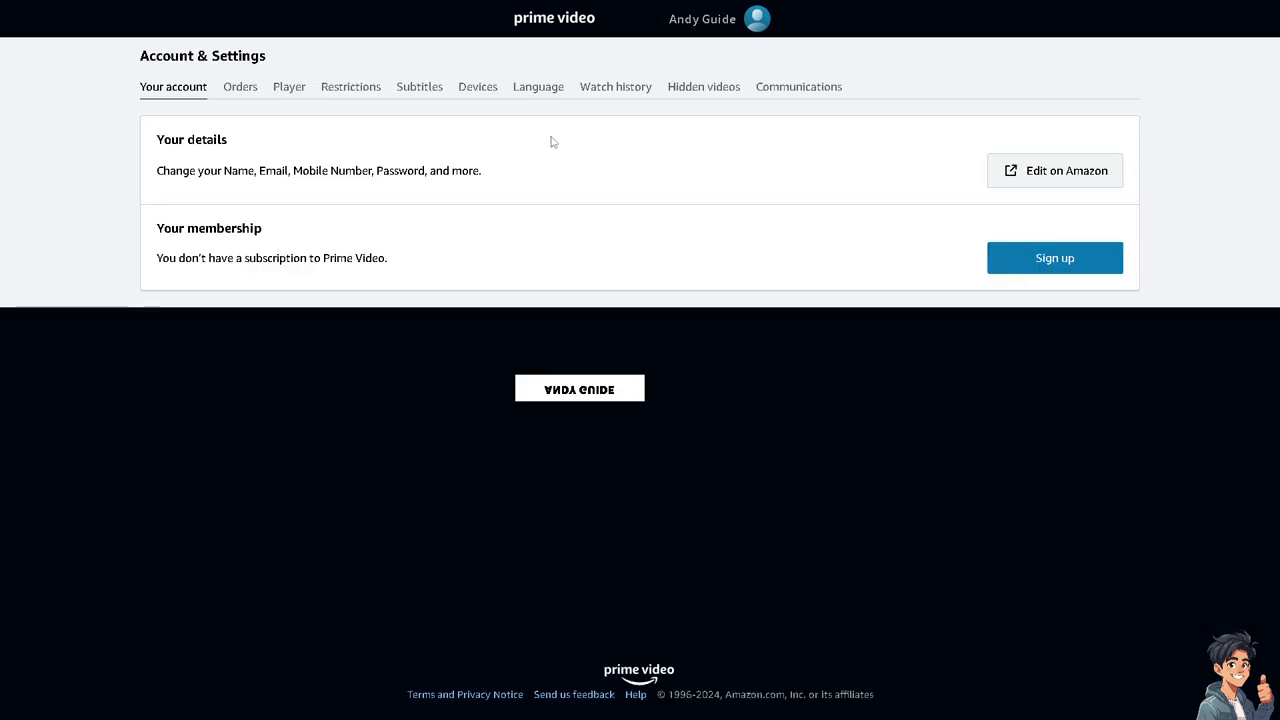
{"action": "mouse_move", "coordinate": [542, 215]}
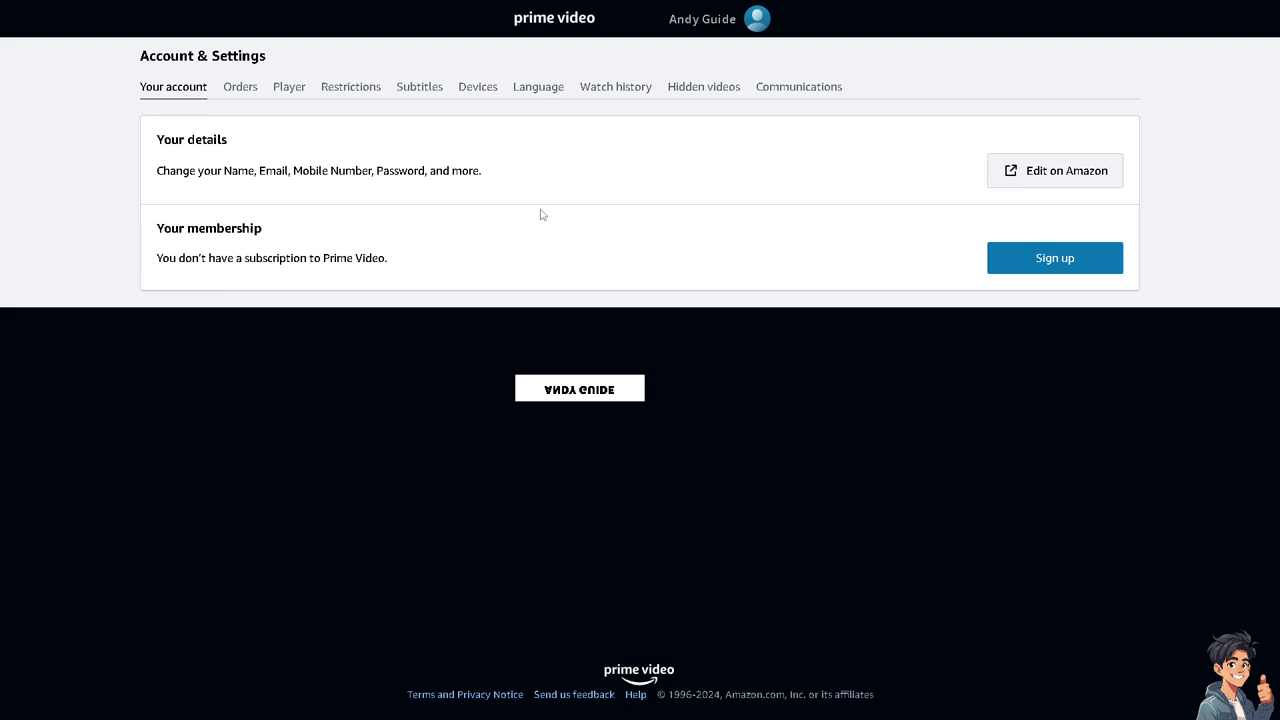
{"action": "mouse_move", "coordinate": [348, 258]}
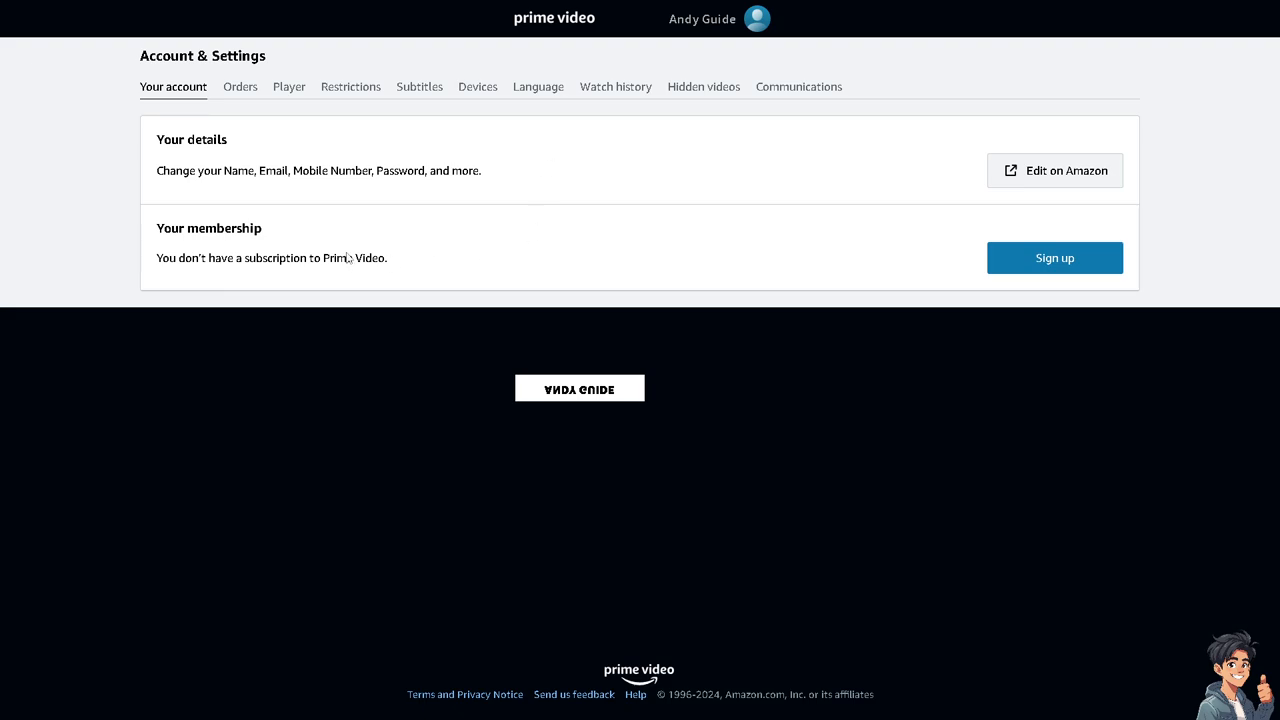
{"action": "mouse_move", "coordinate": [404, 238]}
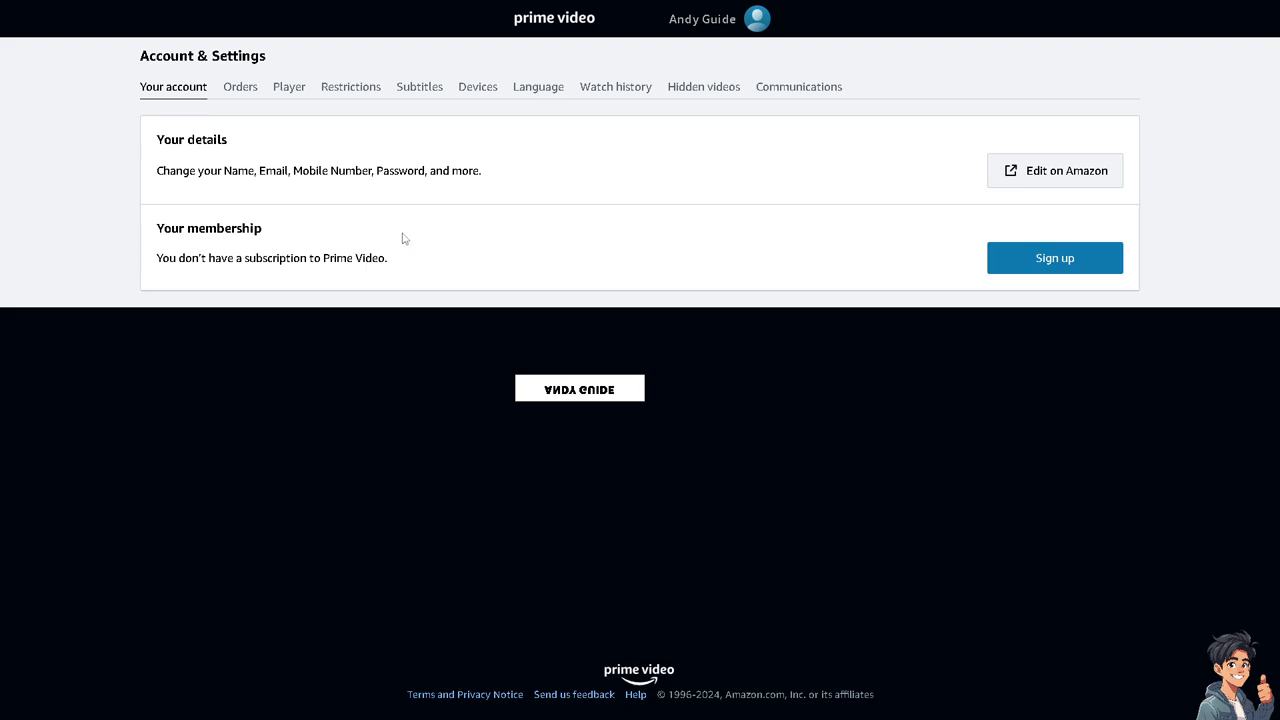
{"action": "mouse_move", "coordinate": [977, 258]}
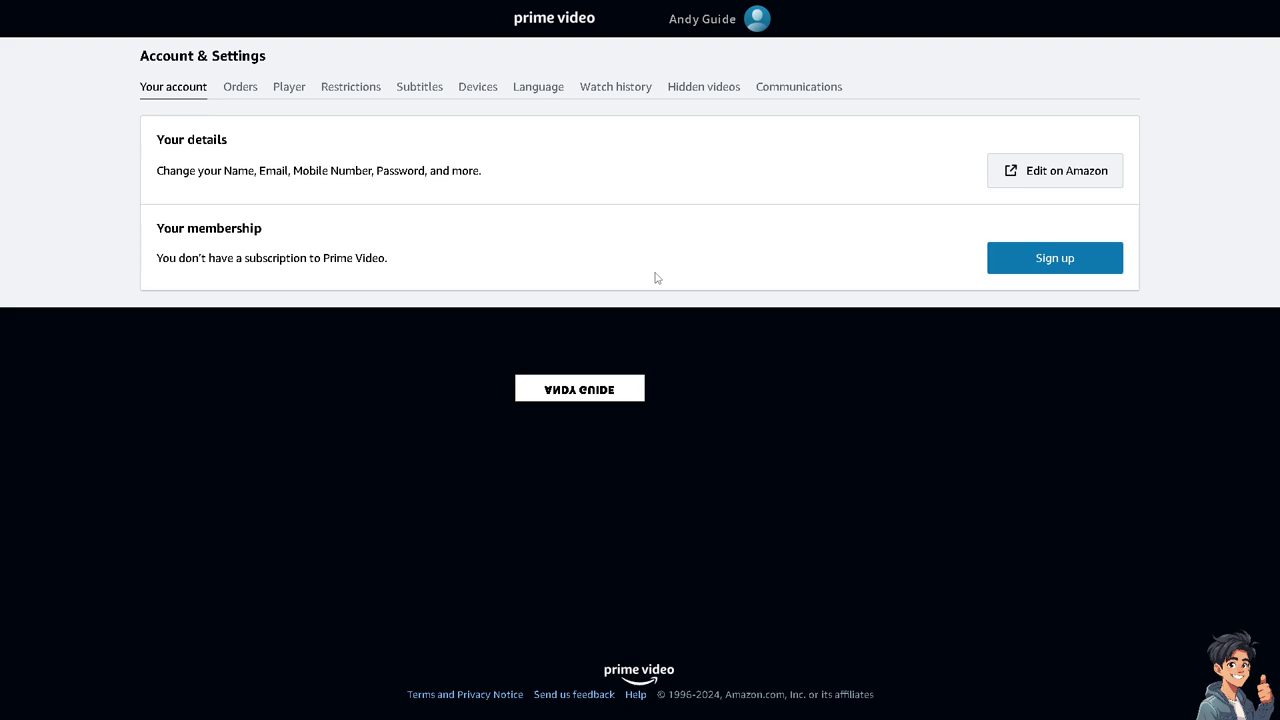
{"action": "mouse_move", "coordinate": [592, 258]}
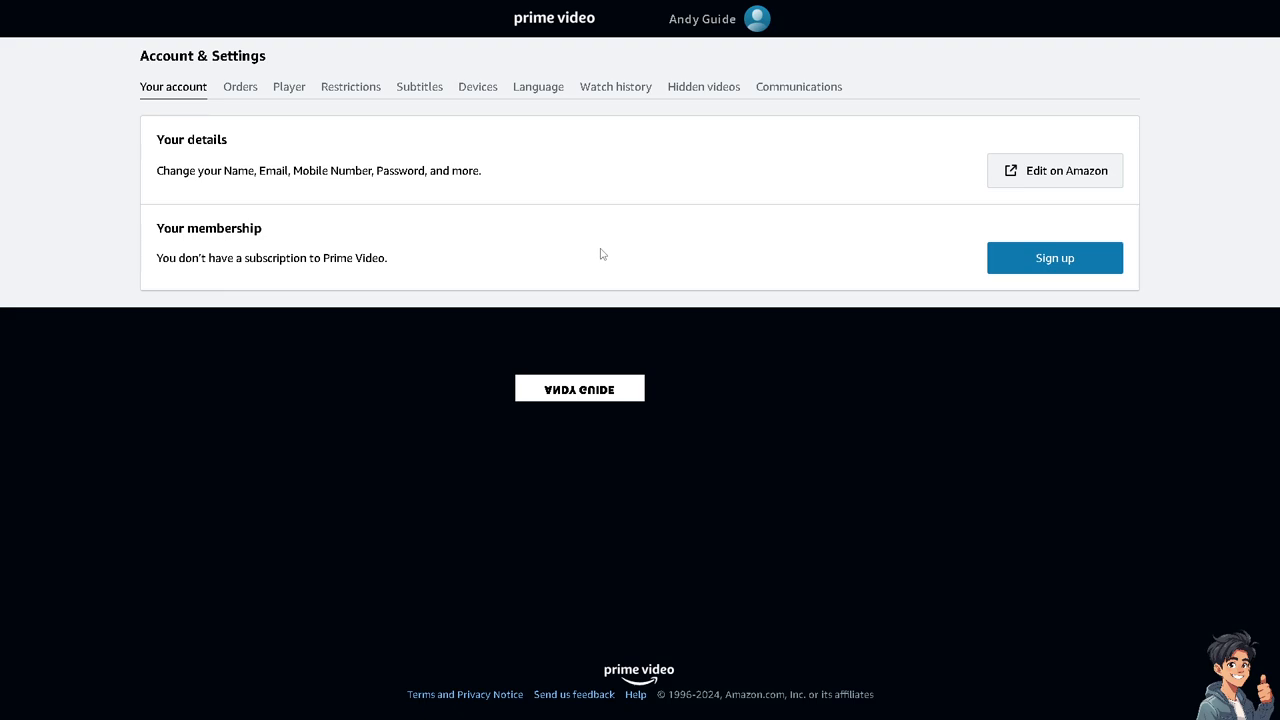
{"action": "mouse_move", "coordinate": [552, 252]}
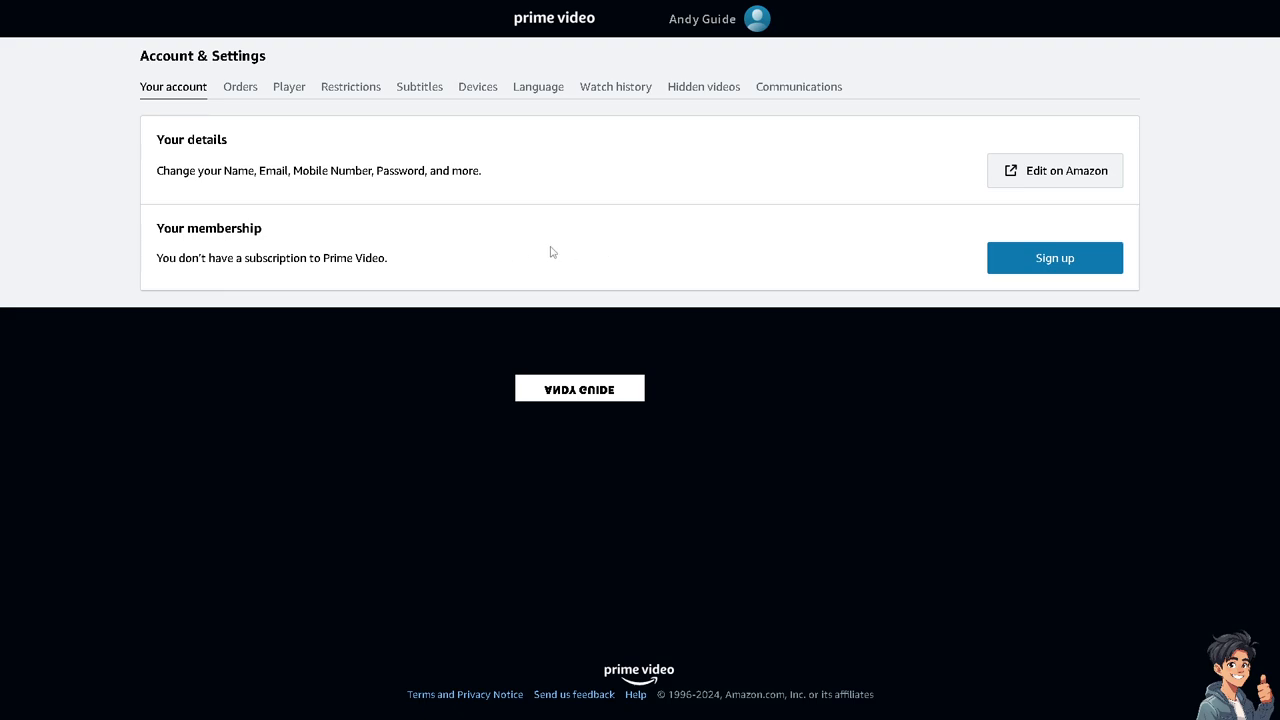
{"action": "mouse_move", "coordinate": [495, 246]}
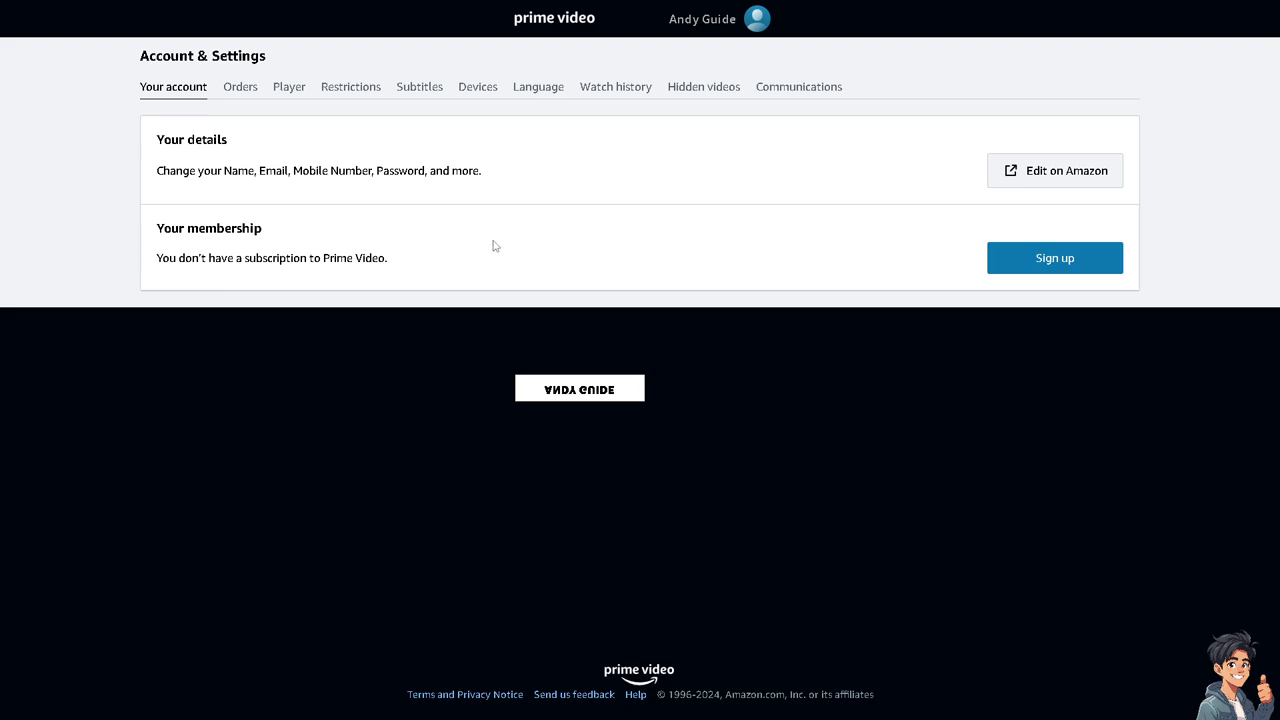
{"action": "mouse_move", "coordinate": [290, 247]}
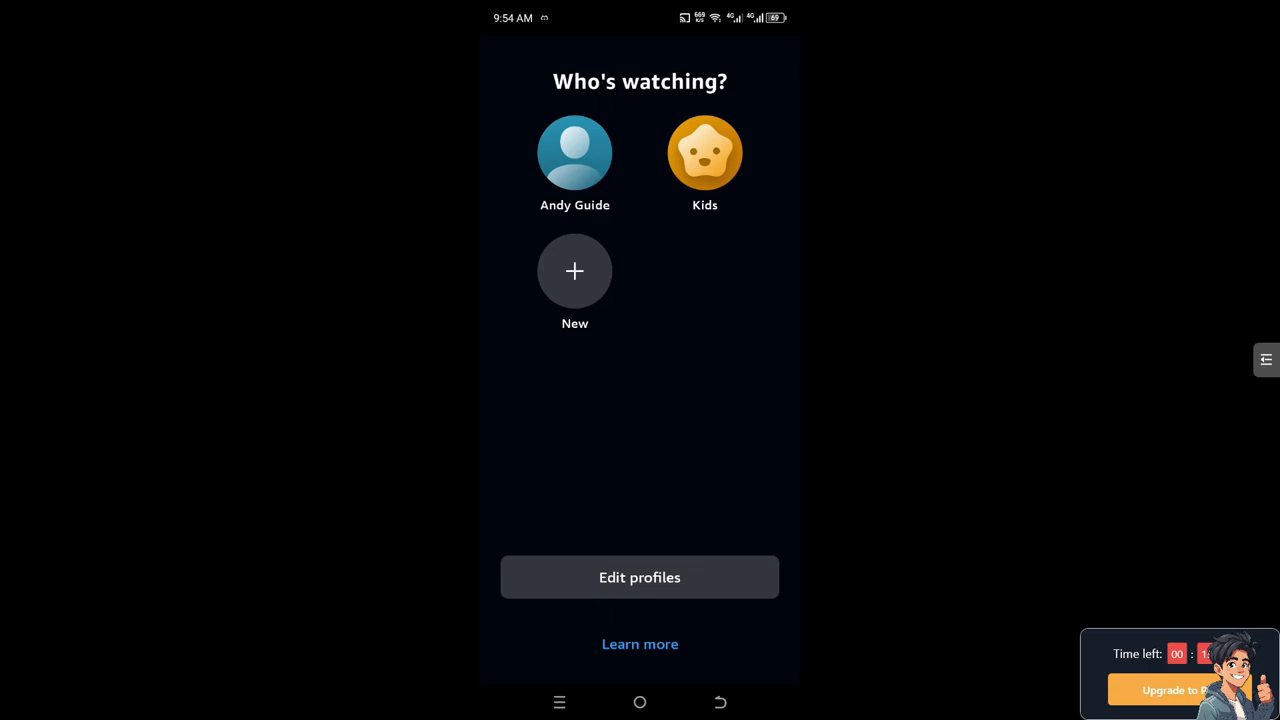
- Pick the main profile, then open My Account from the gear-icon settings
{"action": "left_click", "coordinate": [574, 153]}
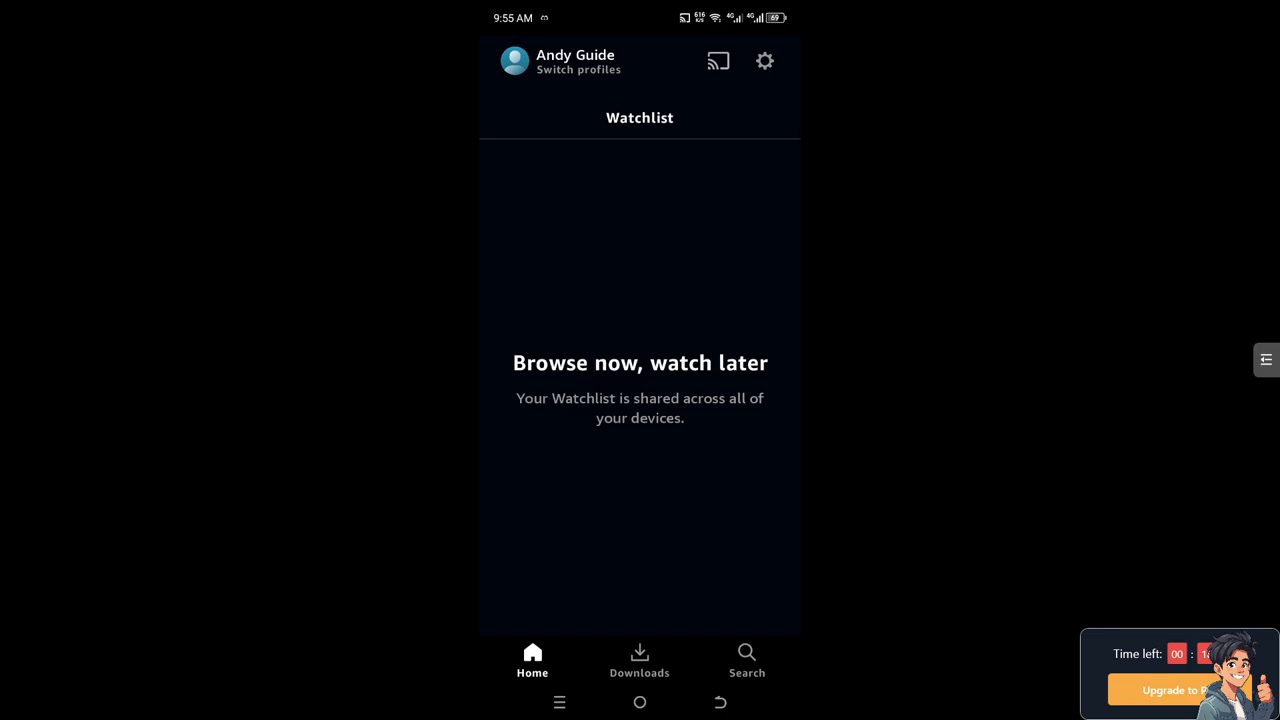
{"action": "left_click", "coordinate": [764, 61]}
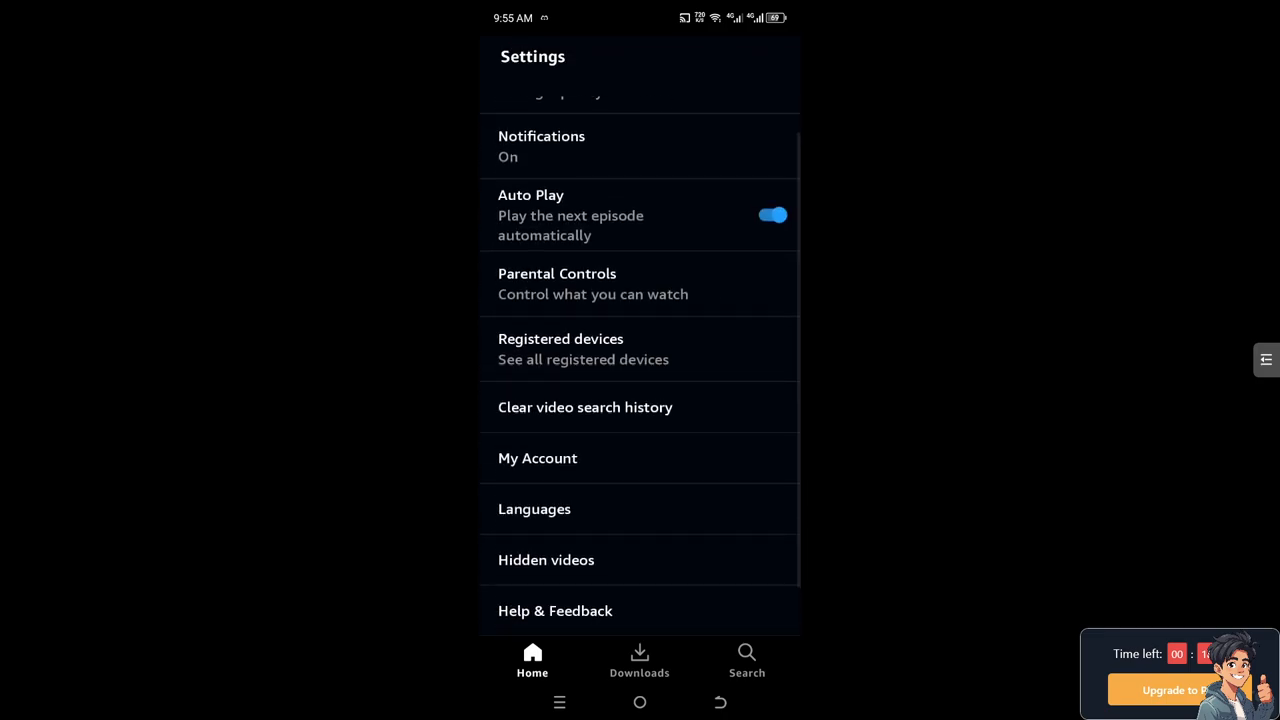
{"action": "scroll", "scroll_direction": "down", "scroll_amount": 3}
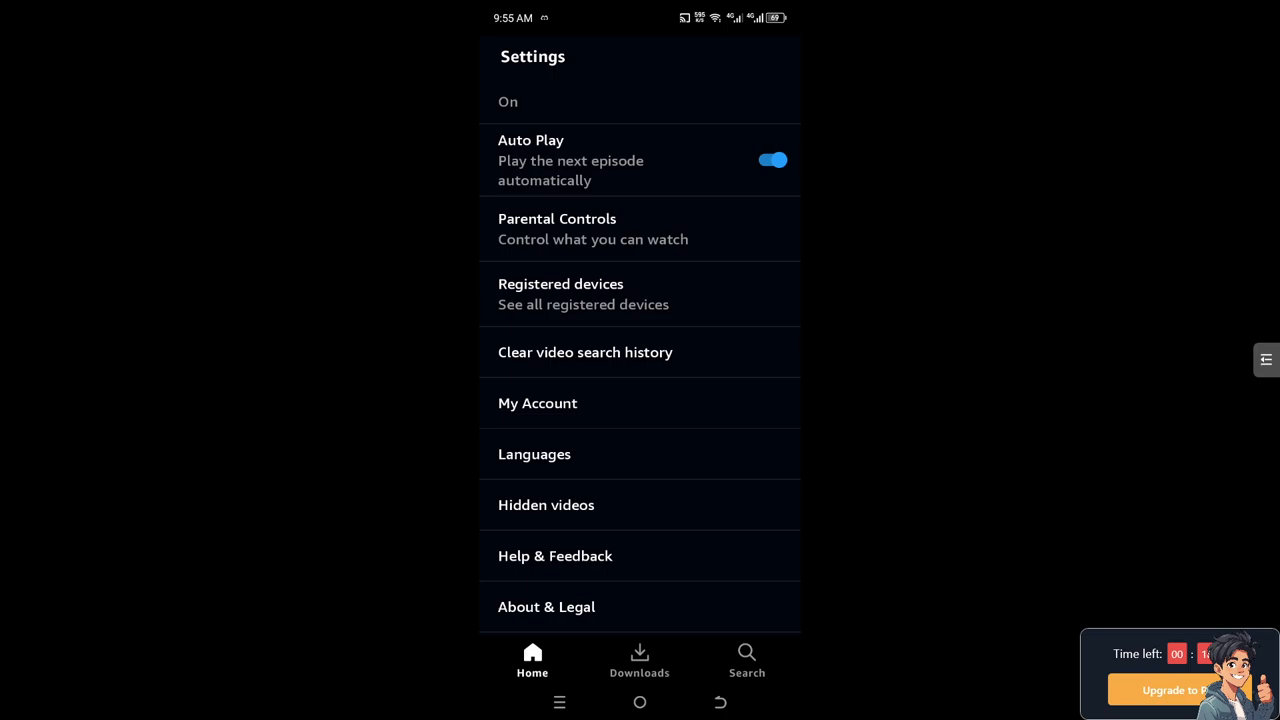
{"action": "left_click", "coordinate": [537, 403]}
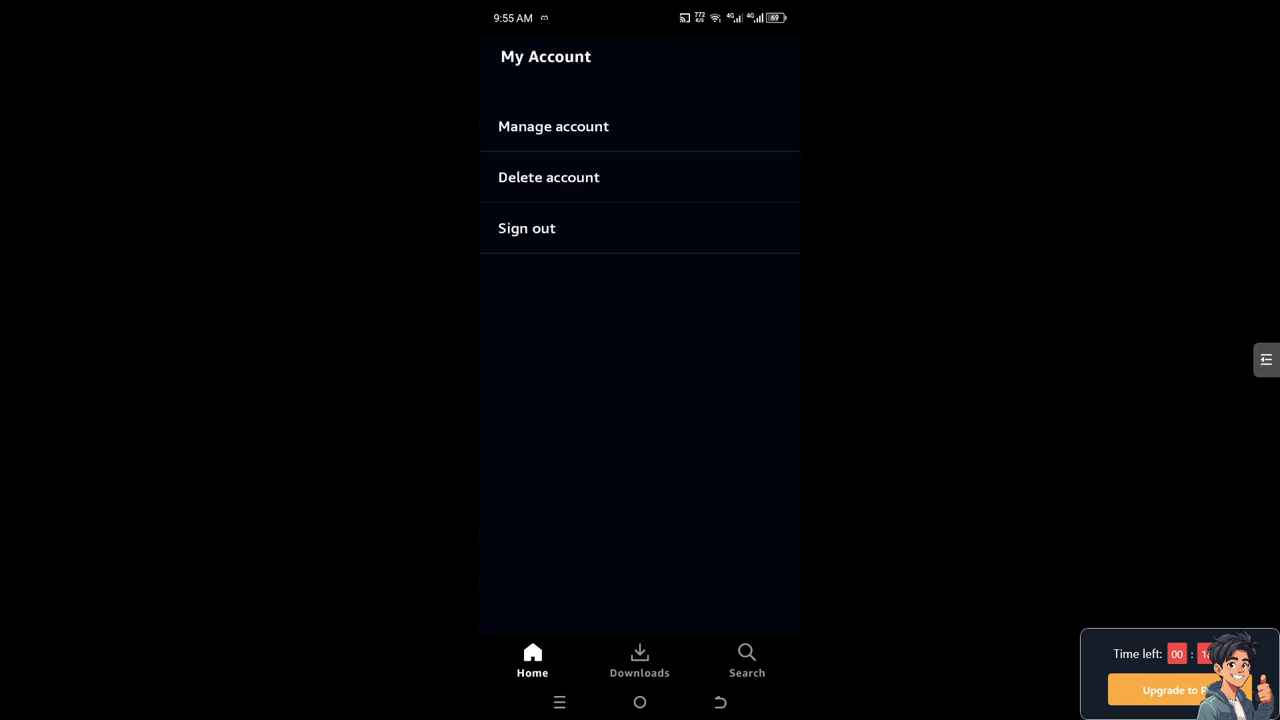
{"action": "left_click", "coordinate": [553, 126]}
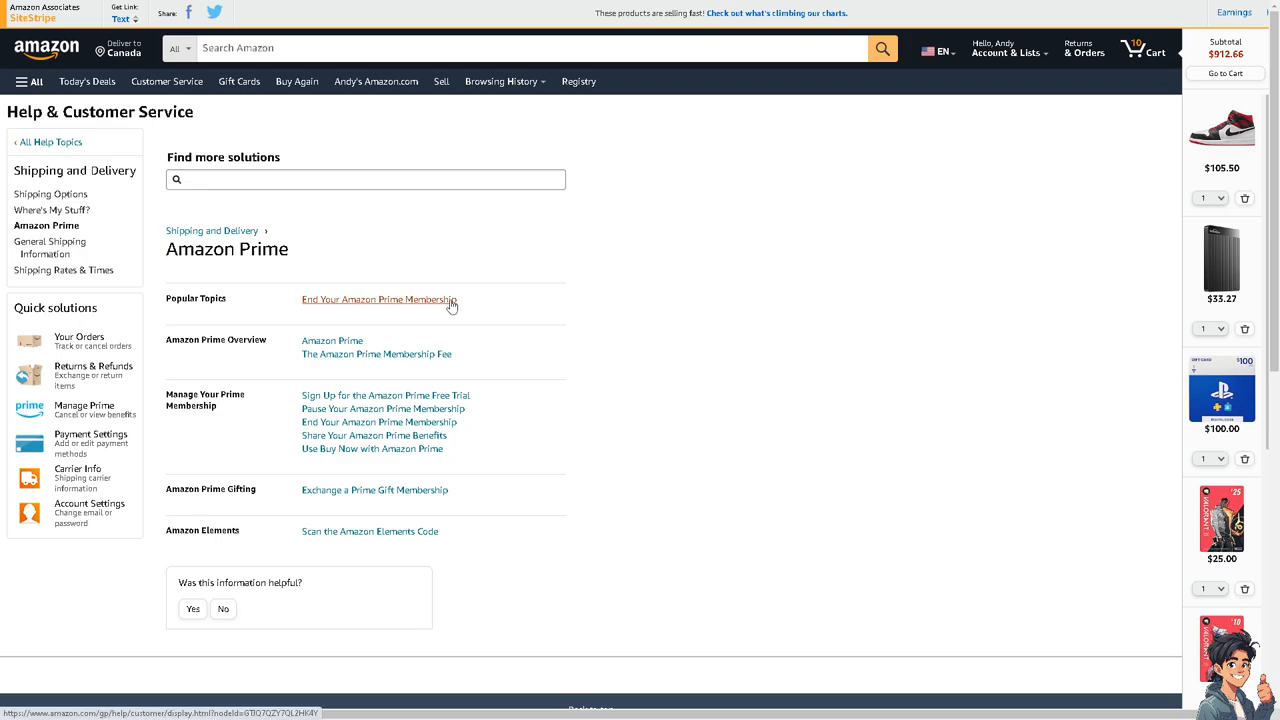
{"action": "mouse_move", "coordinate": [432, 309]}
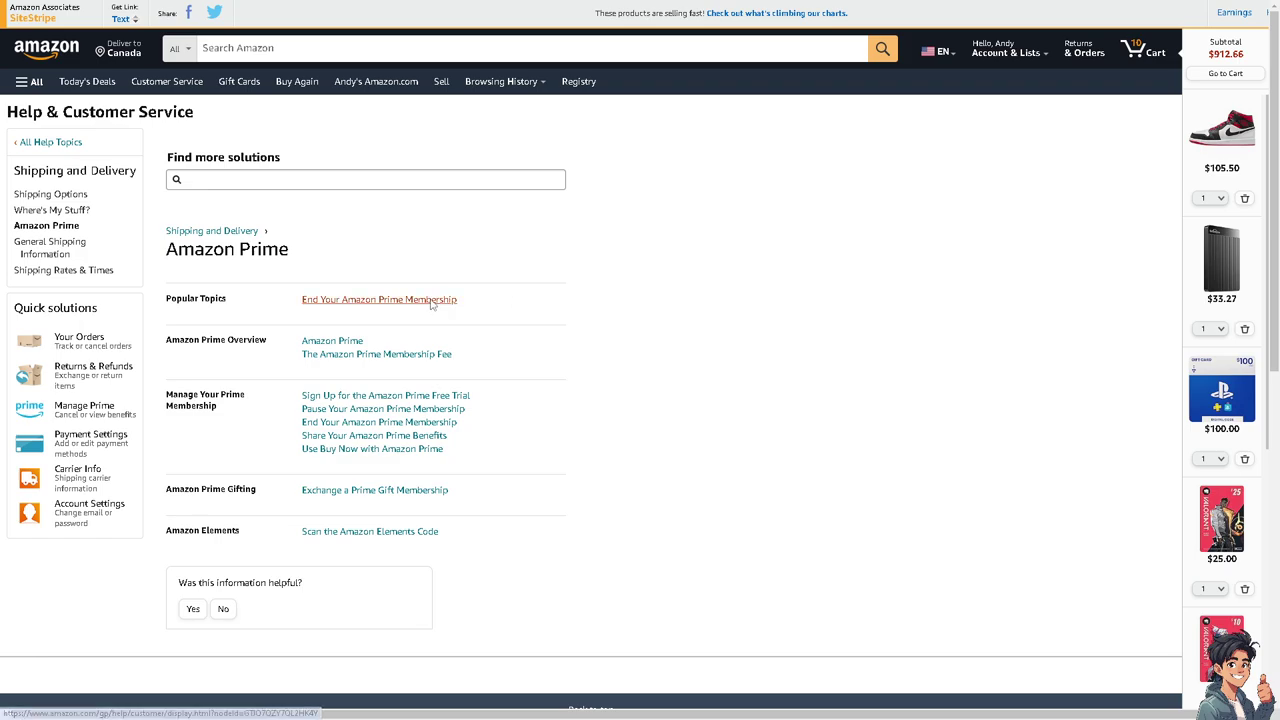
- Open the 'End Your Amazon Prime Membership' article under Popular Topics
{"action": "left_click", "coordinate": [378, 299]}
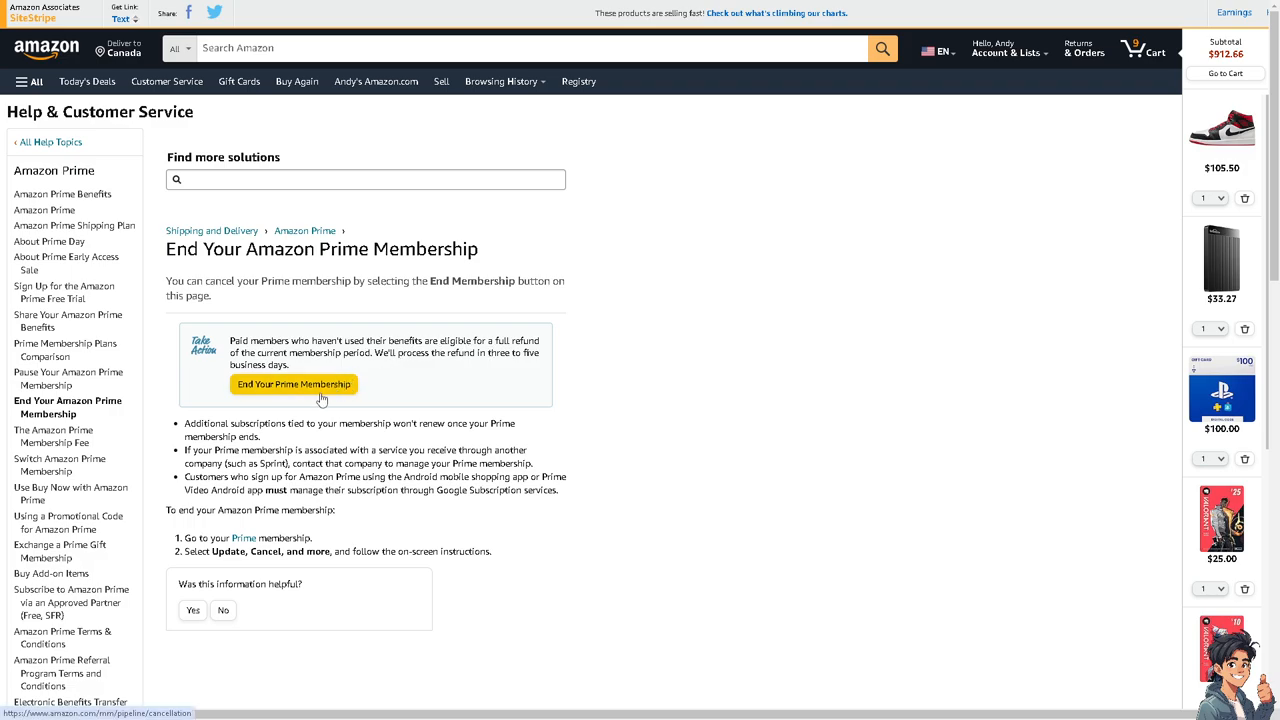
{"action": "mouse_move", "coordinate": [321, 388]}
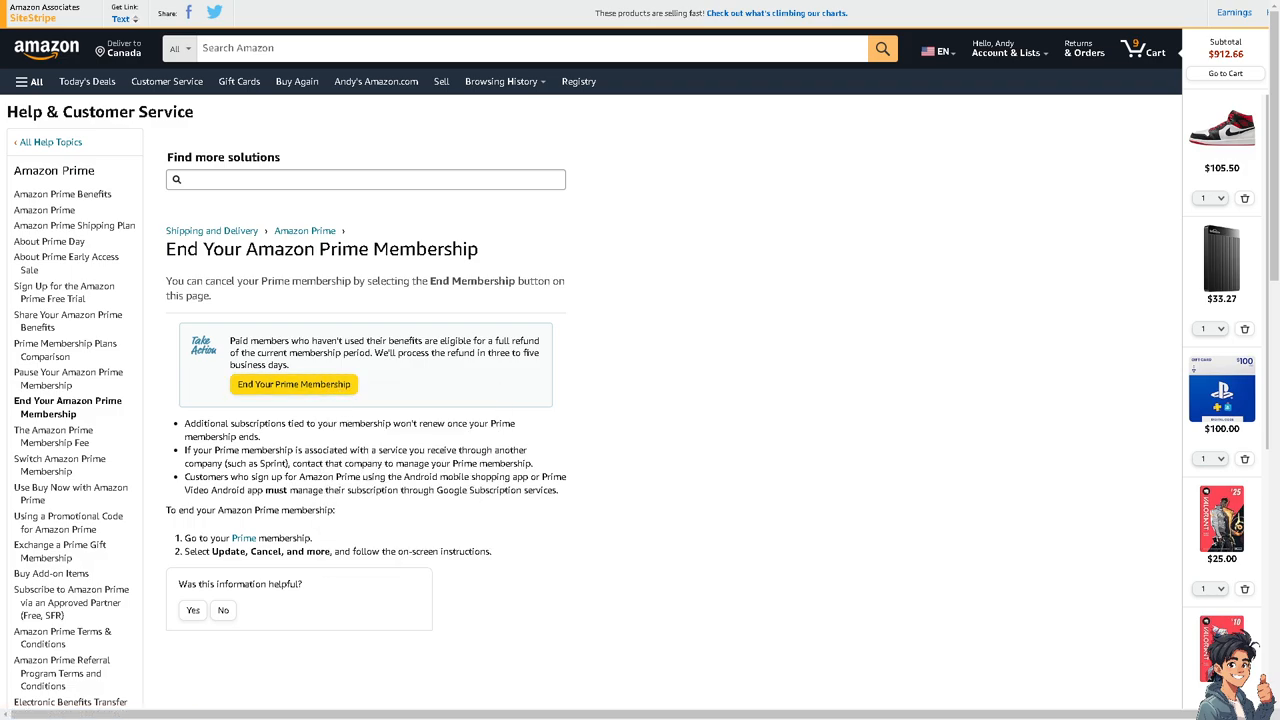
- Press End Your Prime Membership and get the 'Nothing to do here' notice
{"action": "left_click", "coordinate": [293, 384]}
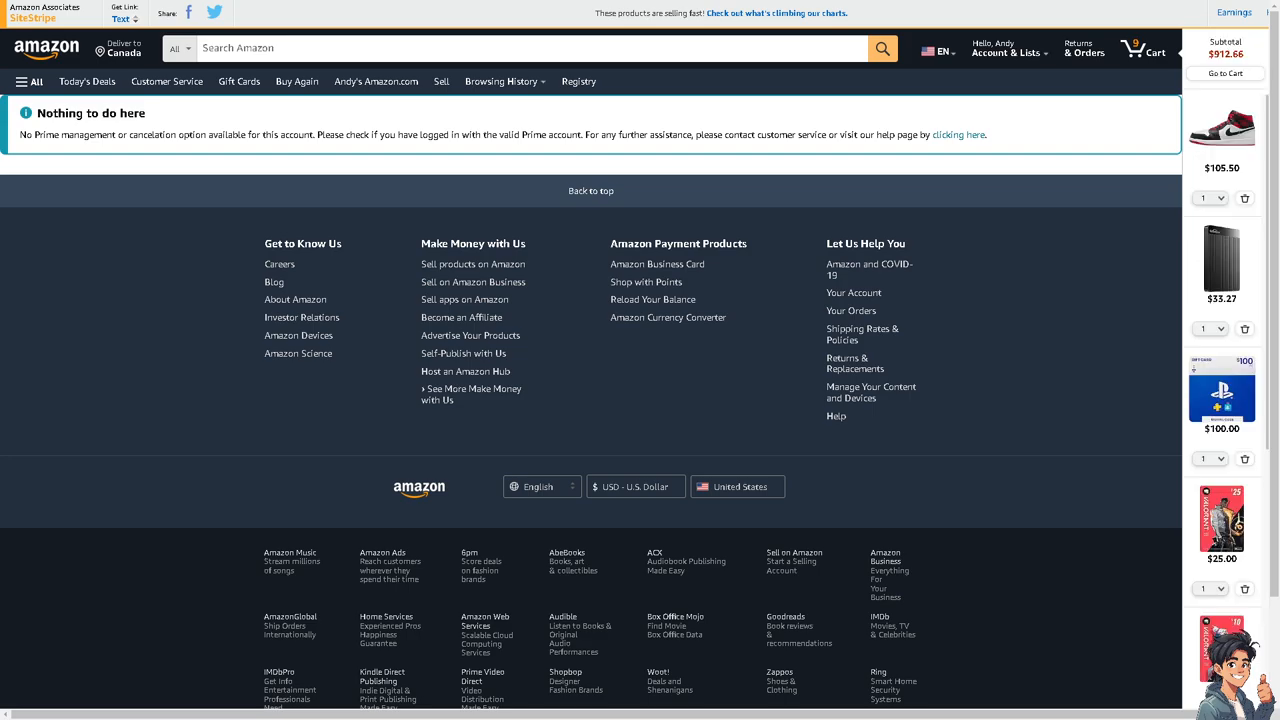
{"action": "mouse_move", "coordinate": [687, 148]}
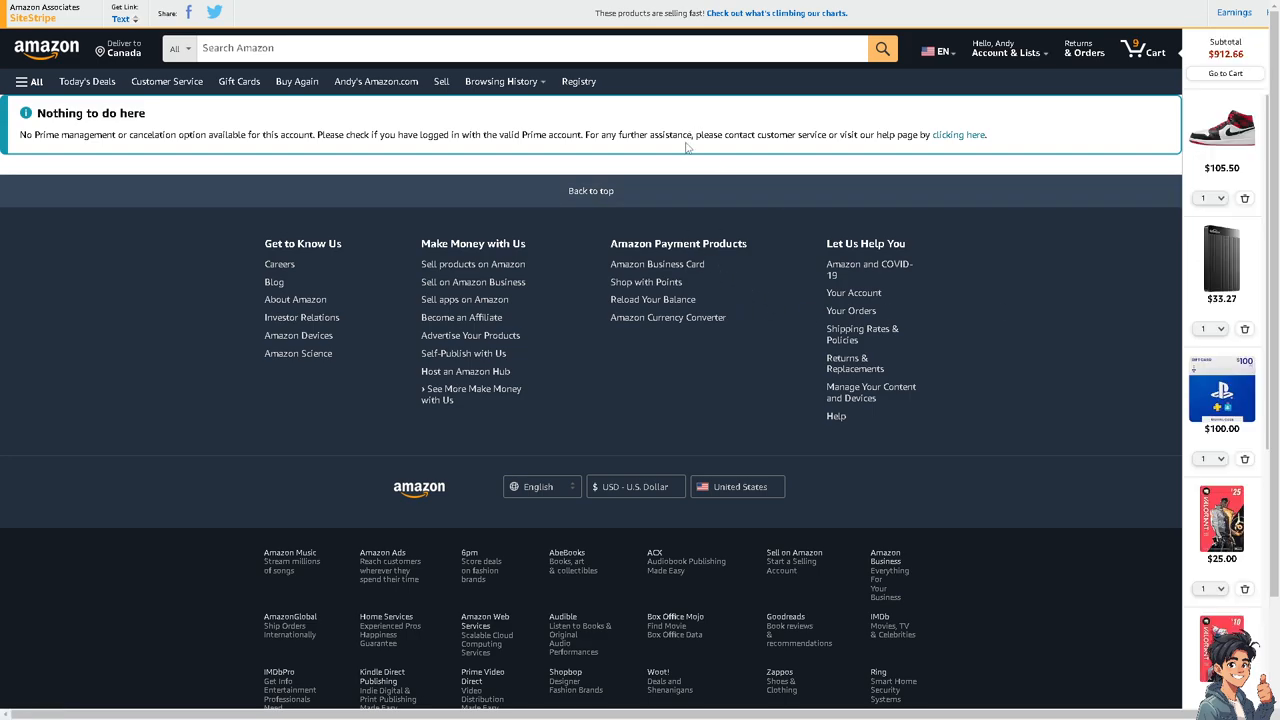
{"action": "mouse_move", "coordinate": [616, 155]}
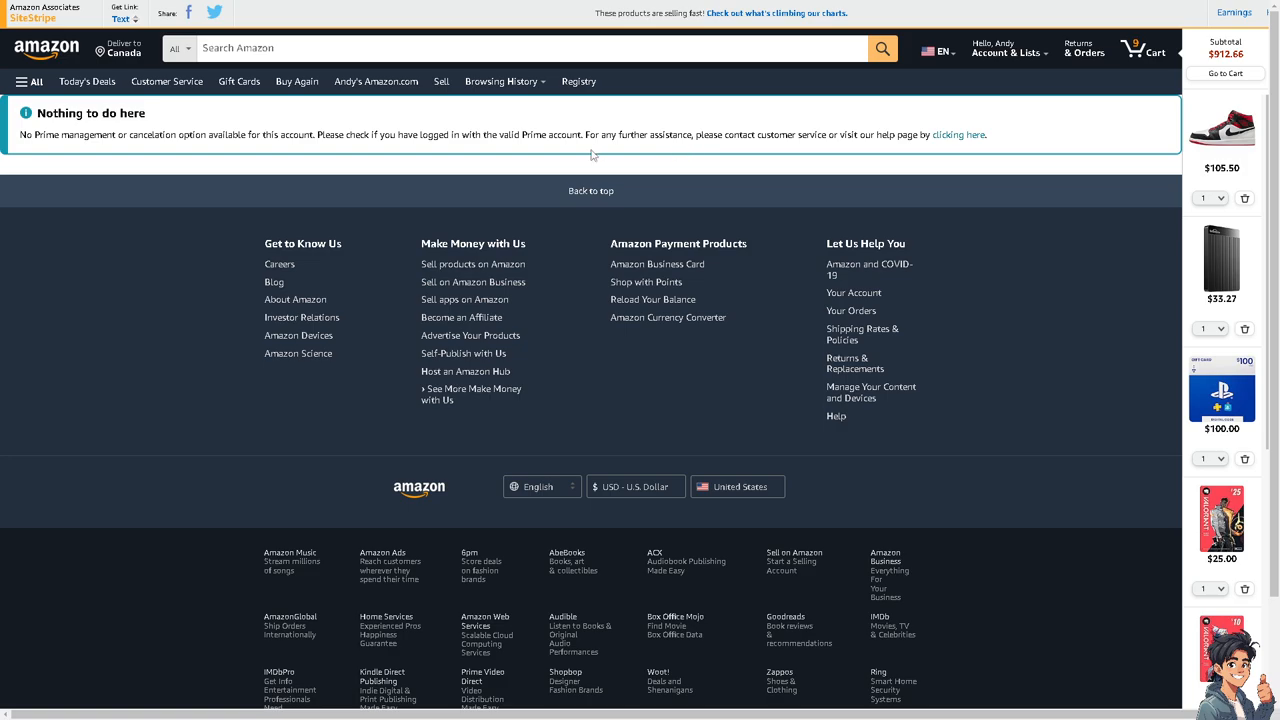
{"action": "mouse_move", "coordinate": [433, 156]}
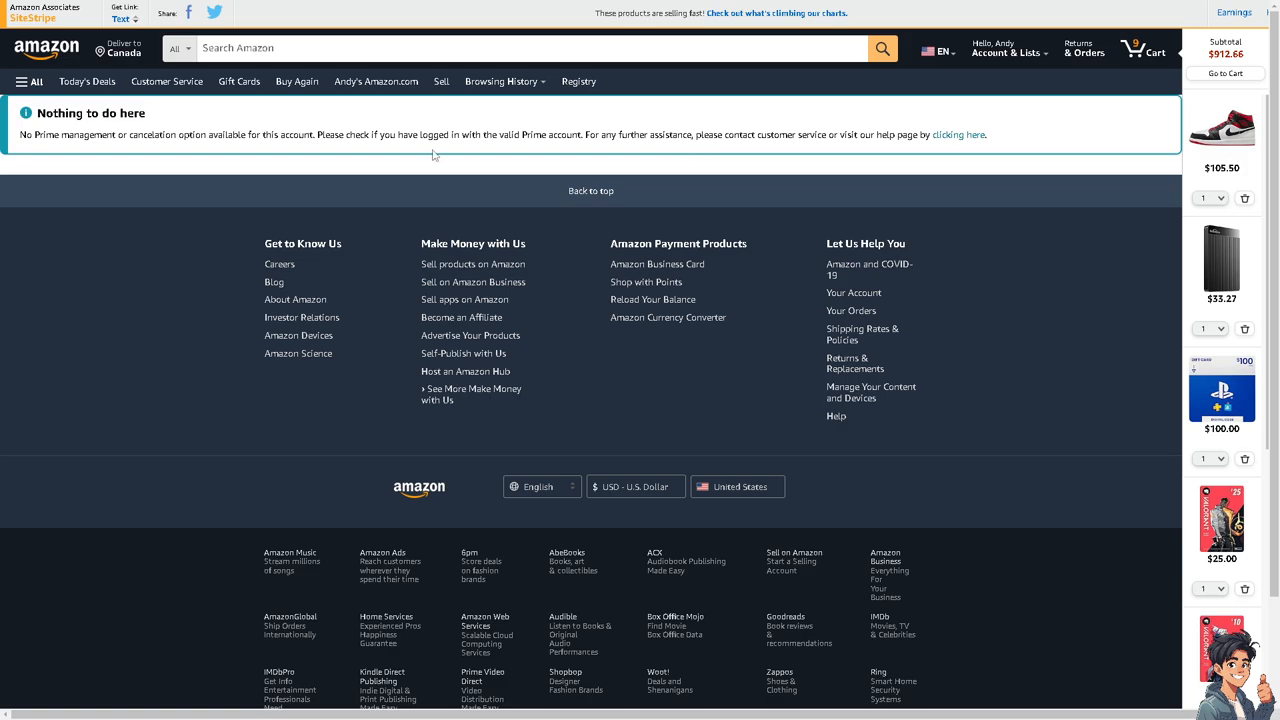
{"action": "mouse_move", "coordinate": [440, 195]}
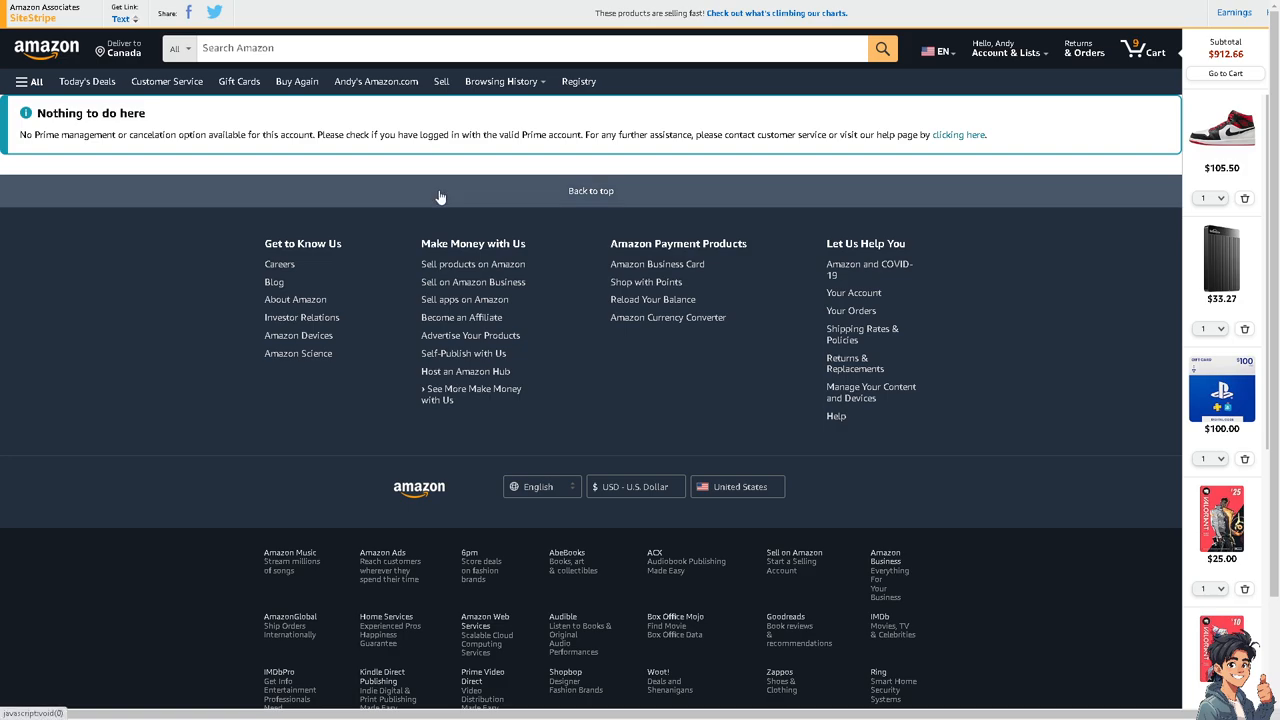